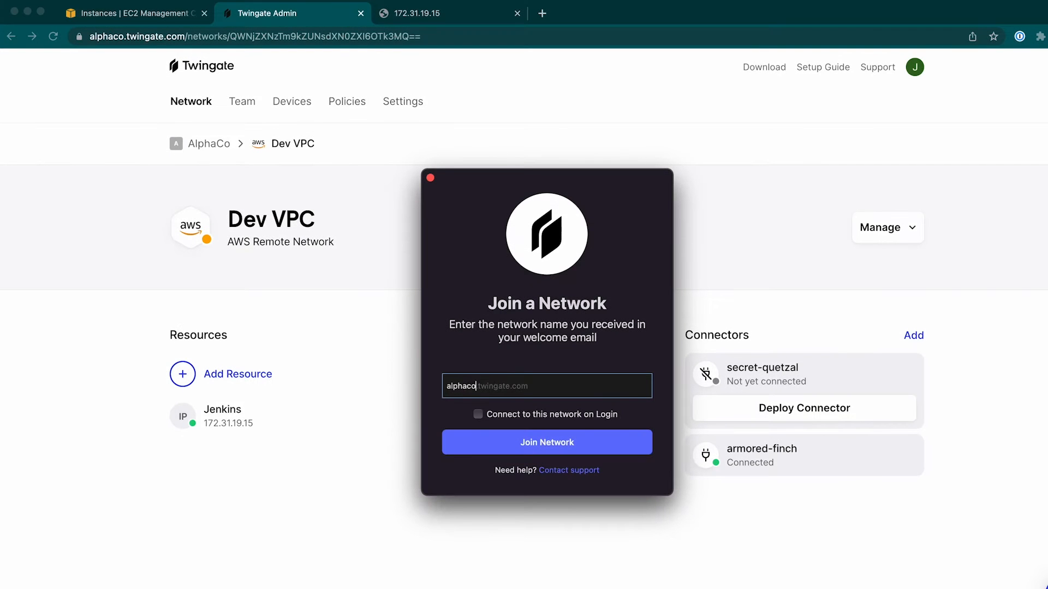
Step: Join the alphaco network and launch the Jenkins resource at 172.31.19.15 from the client menu
{"action": "left_click", "coordinate": [546, 442]}
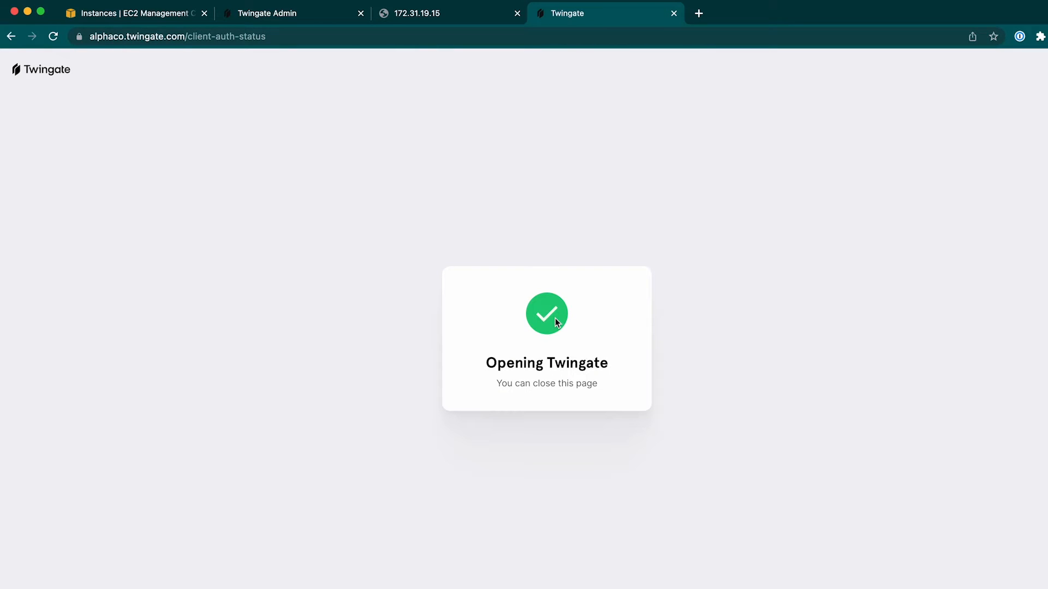
{"action": "left_click", "coordinate": [734, 4]}
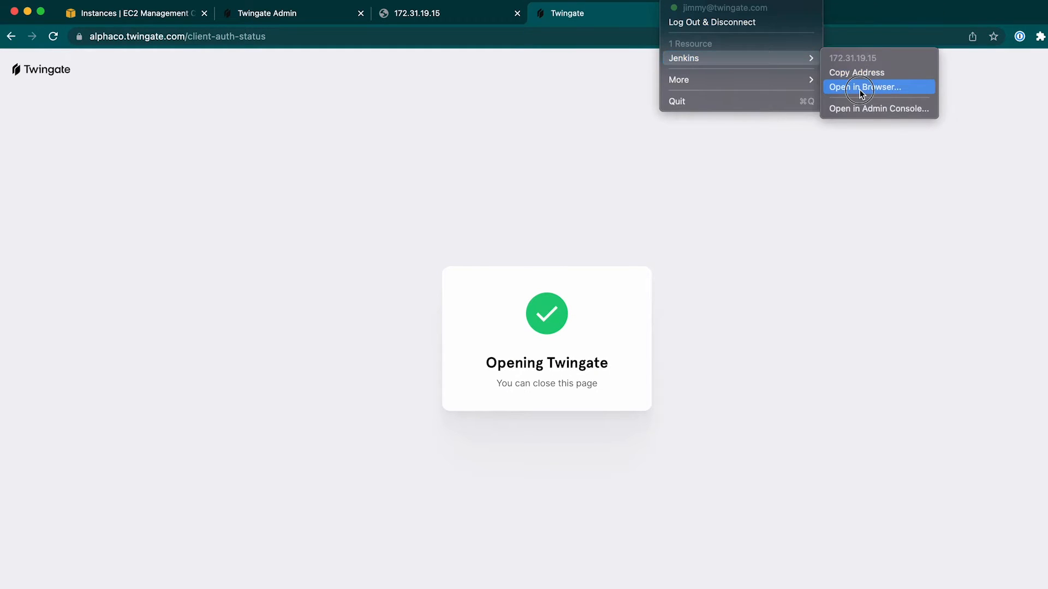
{"action": "left_click", "coordinate": [871, 87]}
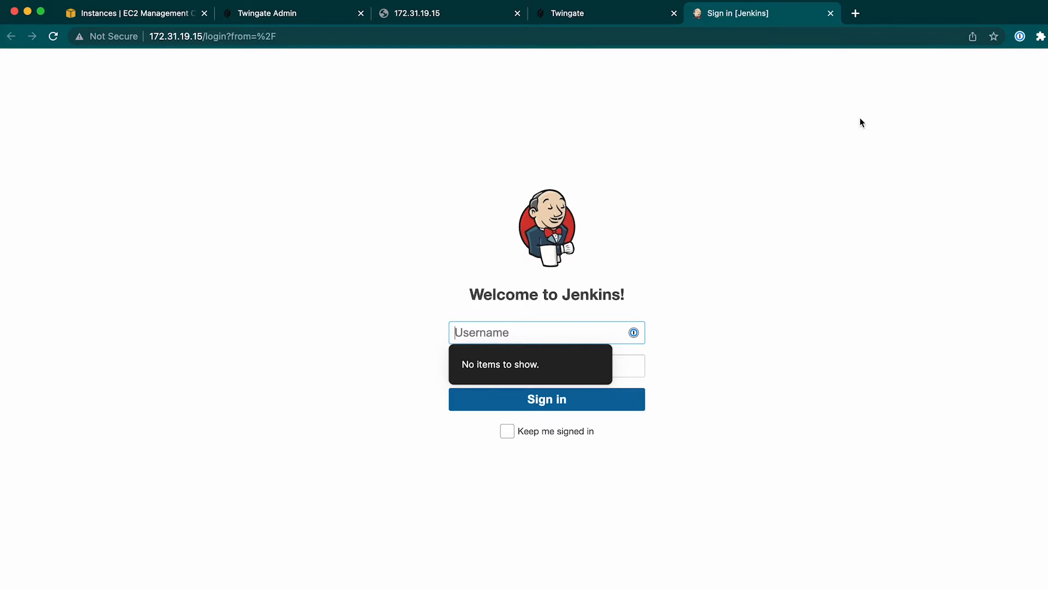
{"action": "mouse_move", "coordinate": [707, 91]}
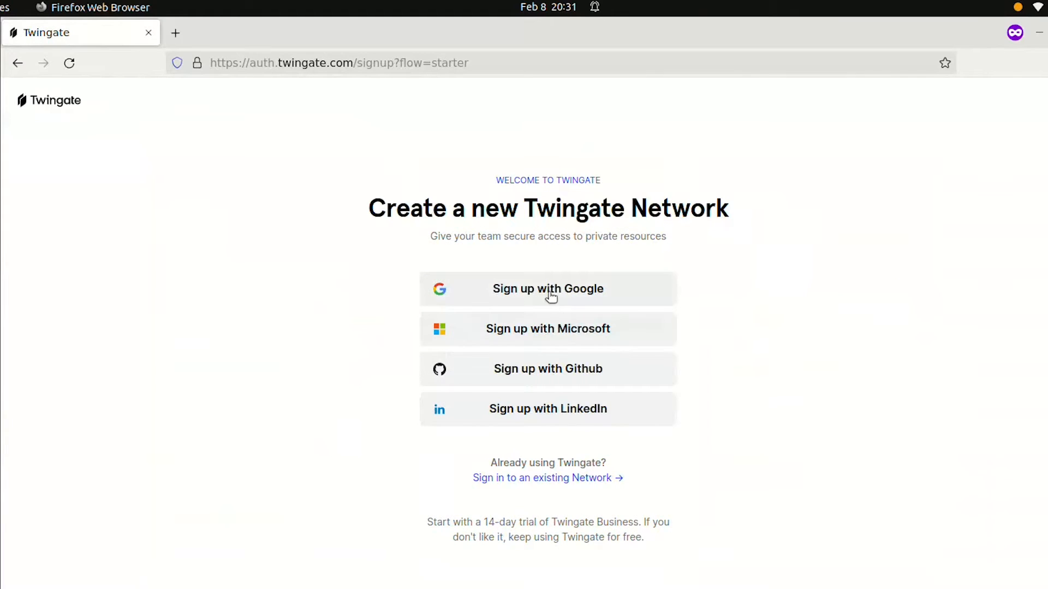
Step: Sign up with Google to create the new AlphaCo network (alphaco.twingate.com)
{"action": "left_click", "coordinate": [547, 288]}
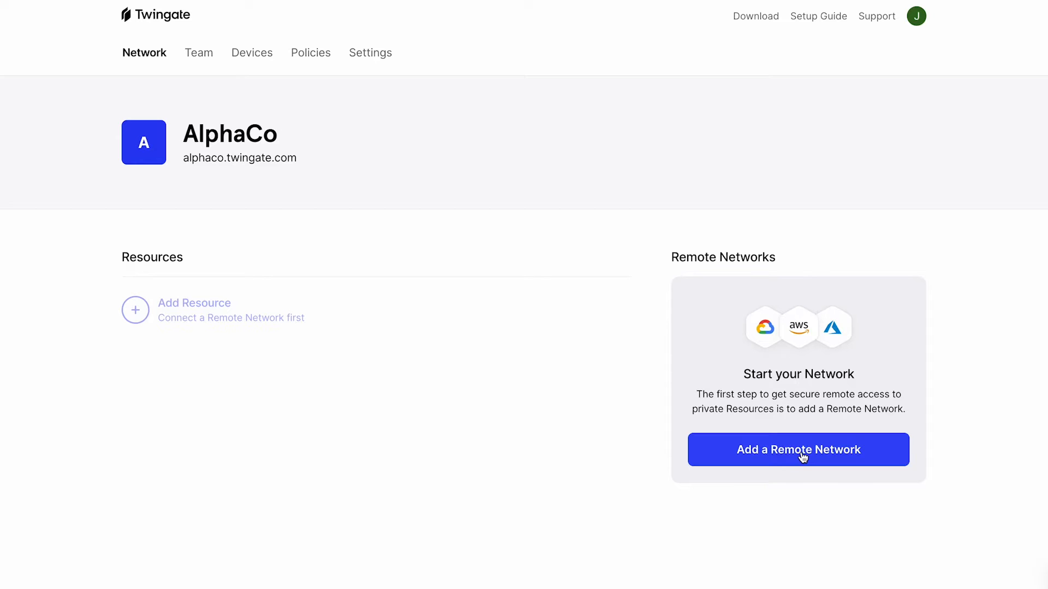
Step: Create an AWS remote network named Dev VPC
{"action": "left_click", "coordinate": [797, 449]}
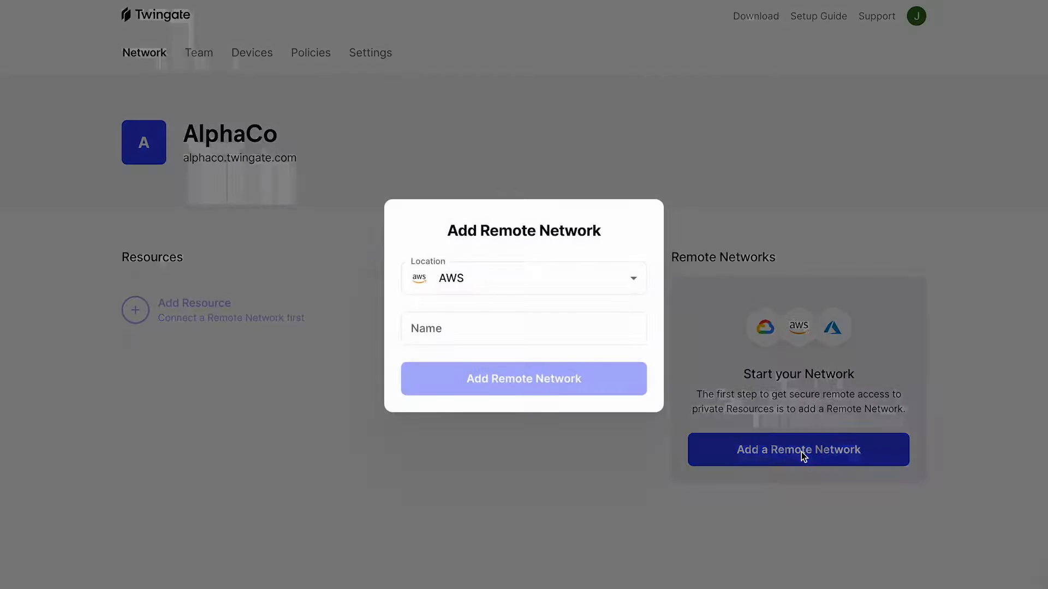
{"action": "type", "text": "Dev VP"}
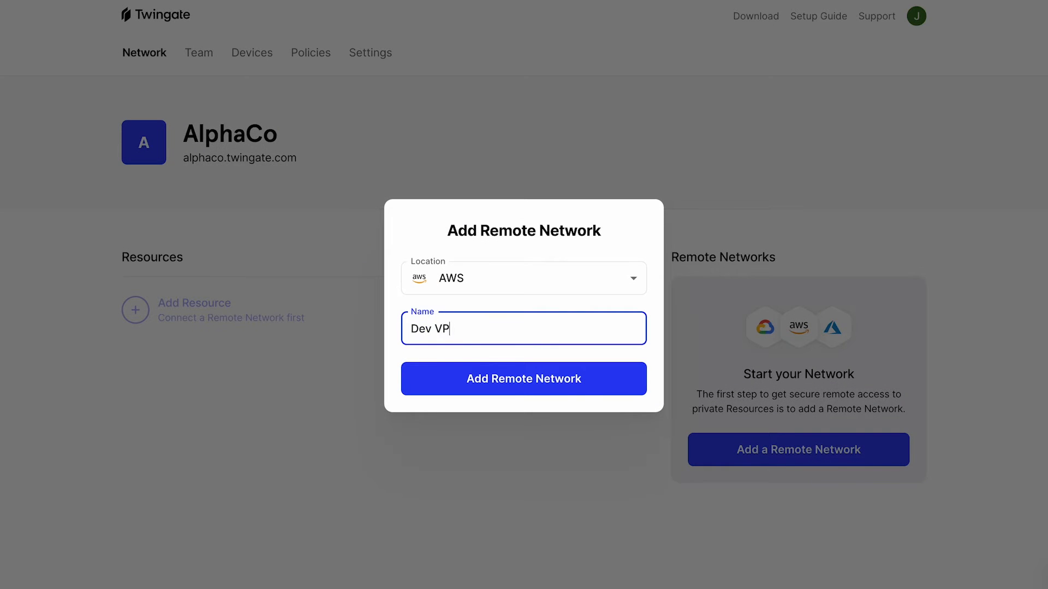
{"action": "type", "text": "C"}
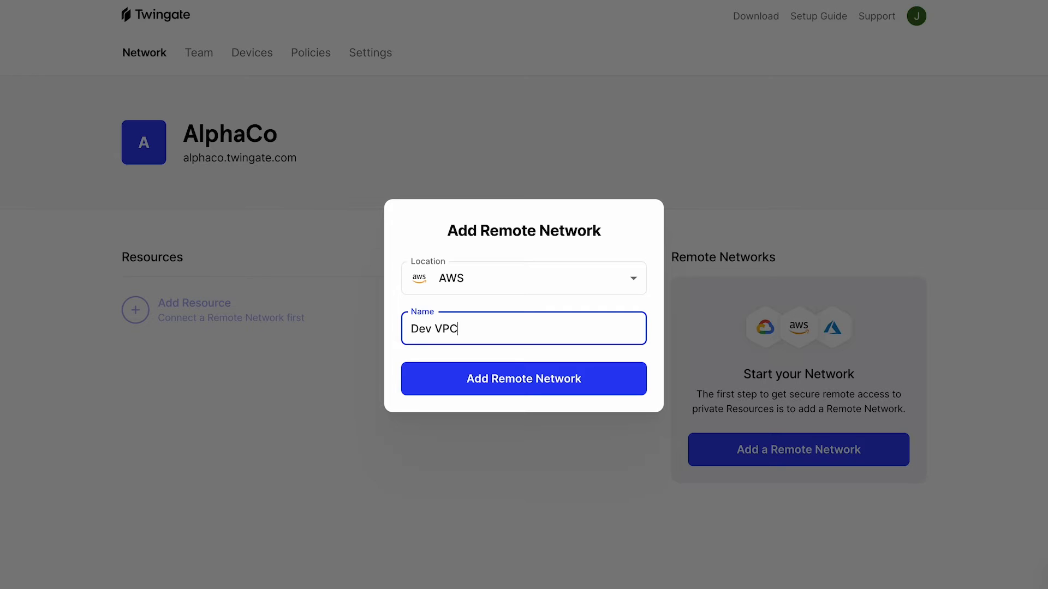
{"action": "left_click", "coordinate": [523, 379]}
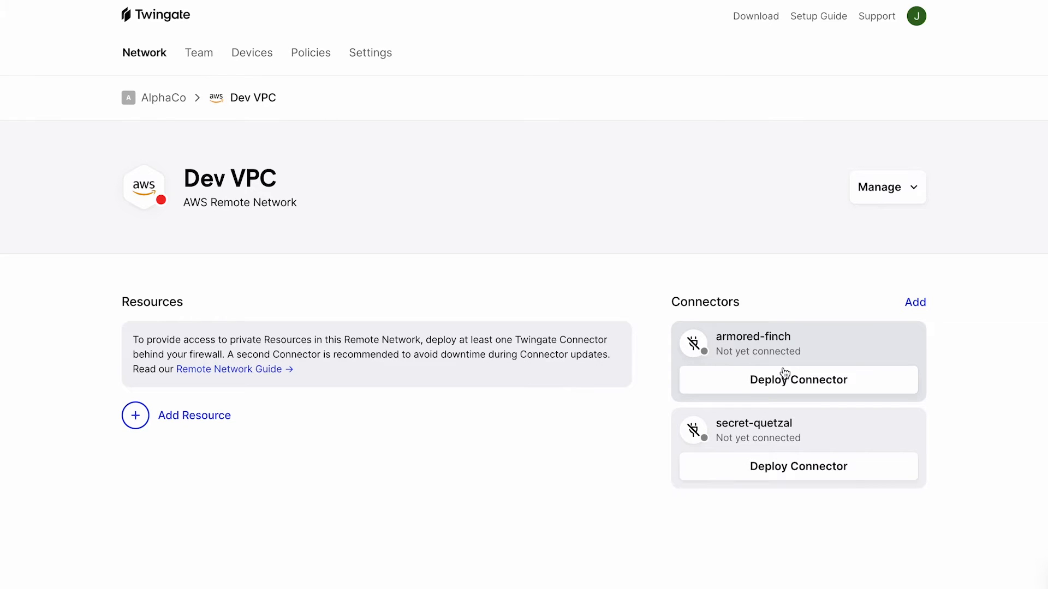
Step: Generate Linux deployment tokens for the armored-finch connector and authenticate
{"action": "left_click", "coordinate": [797, 380]}
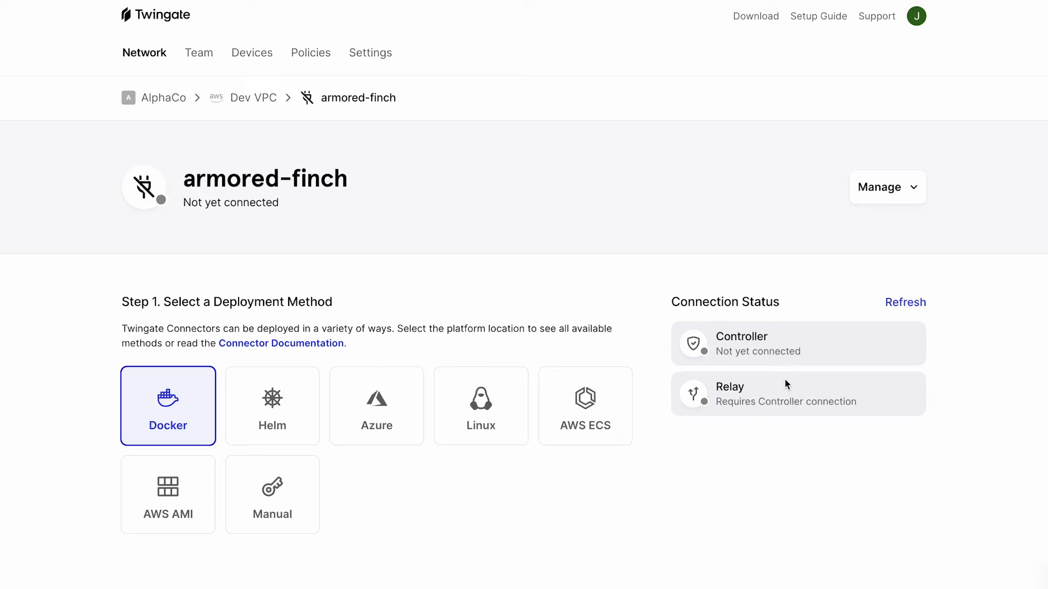
{"action": "left_click", "coordinate": [480, 406]}
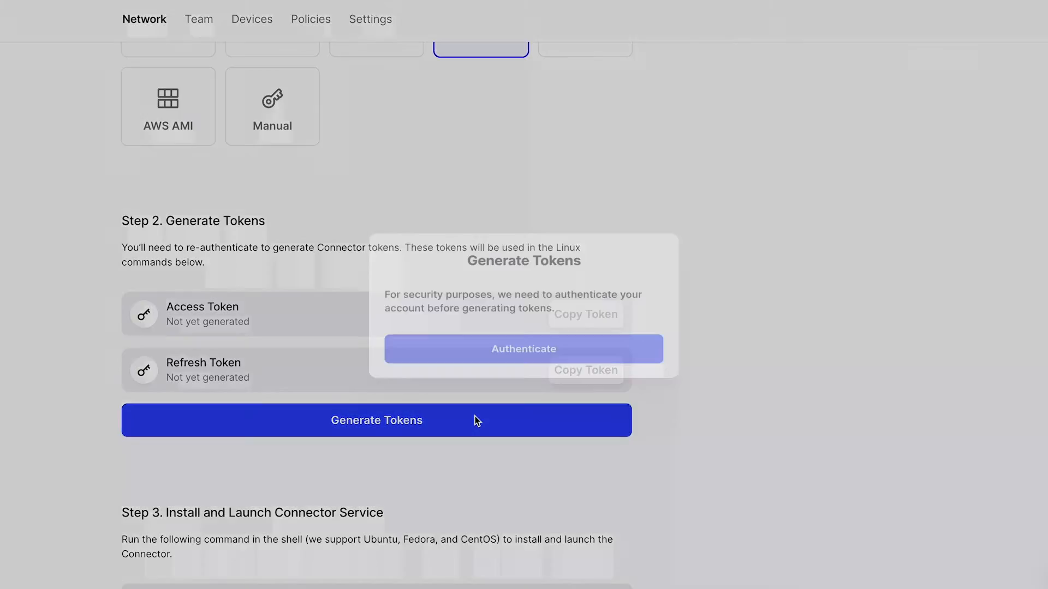
{"action": "left_click", "coordinate": [523, 350]}
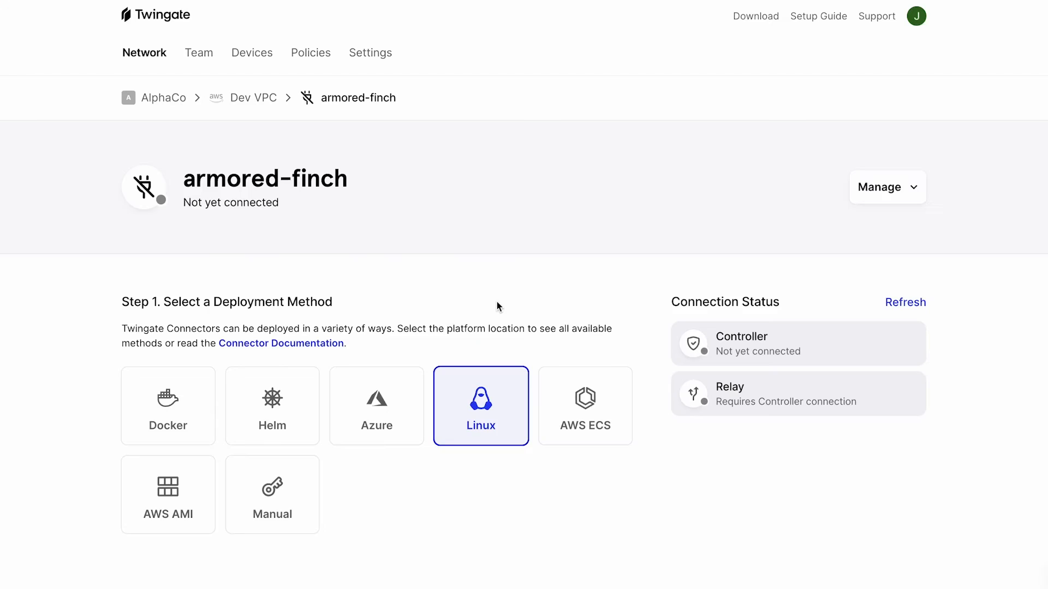
{"action": "scroll", "scroll_direction": "down", "scroll_amount": 3}
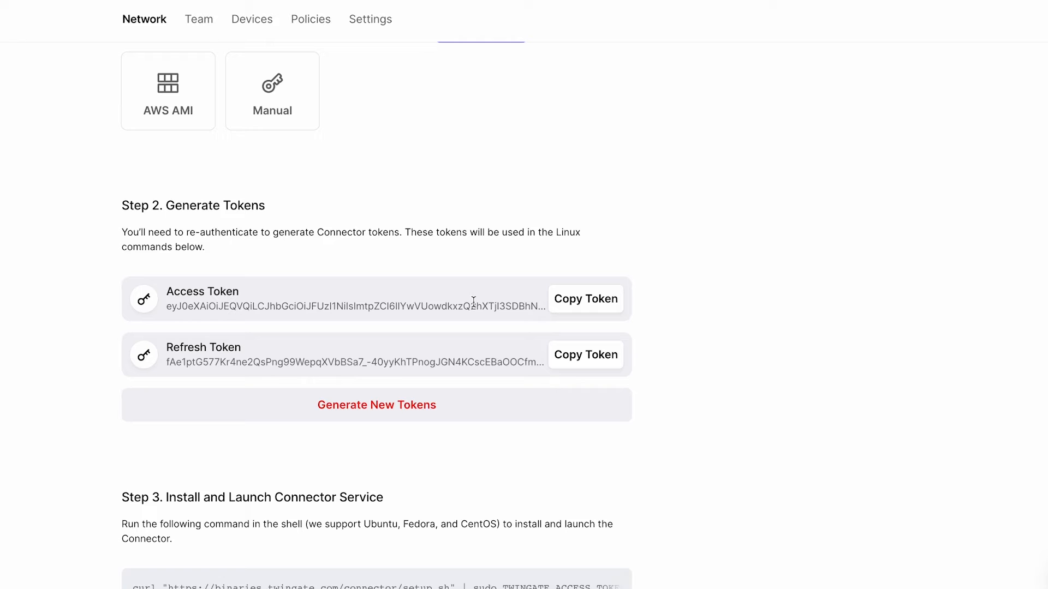
{"action": "scroll", "scroll_direction": "down", "scroll_amount": 3}
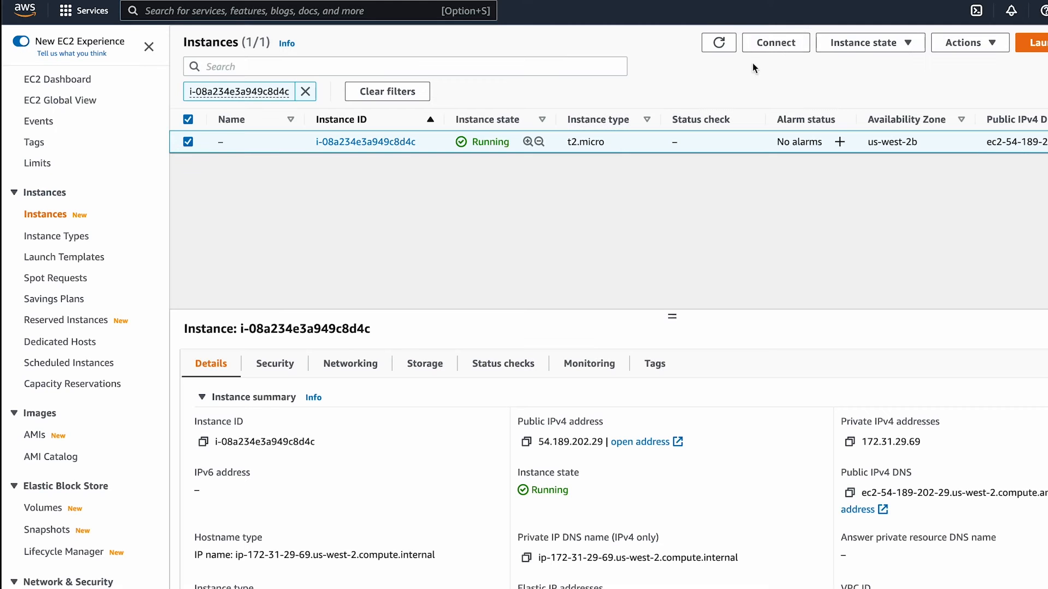
Step: Connect to the running EC2 instance via EC2 Instance Connect as user ubuntu
{"action": "left_click", "coordinate": [775, 42]}
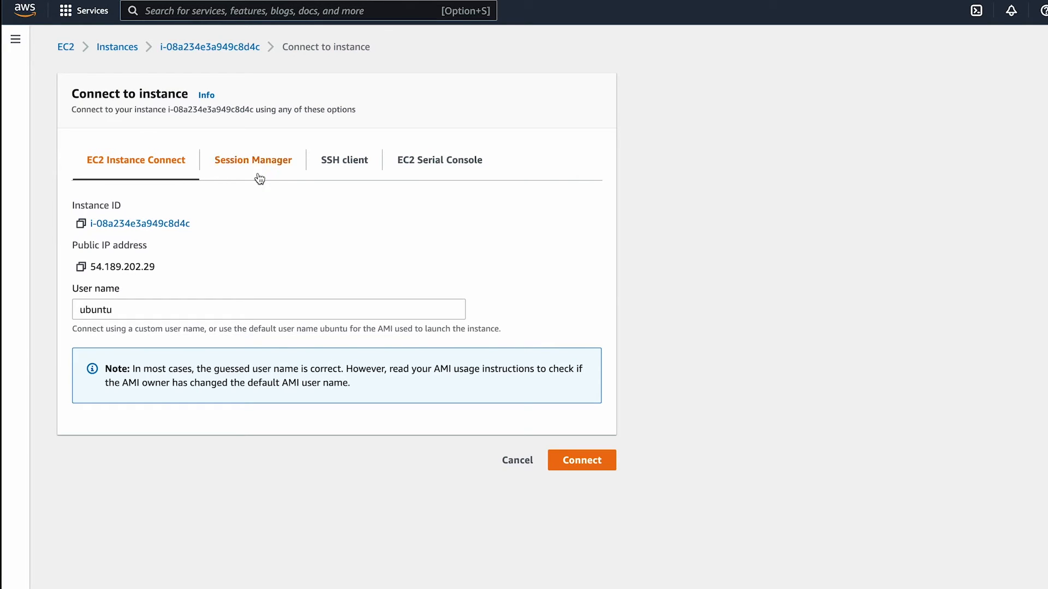
{"action": "left_click", "coordinate": [580, 460]}
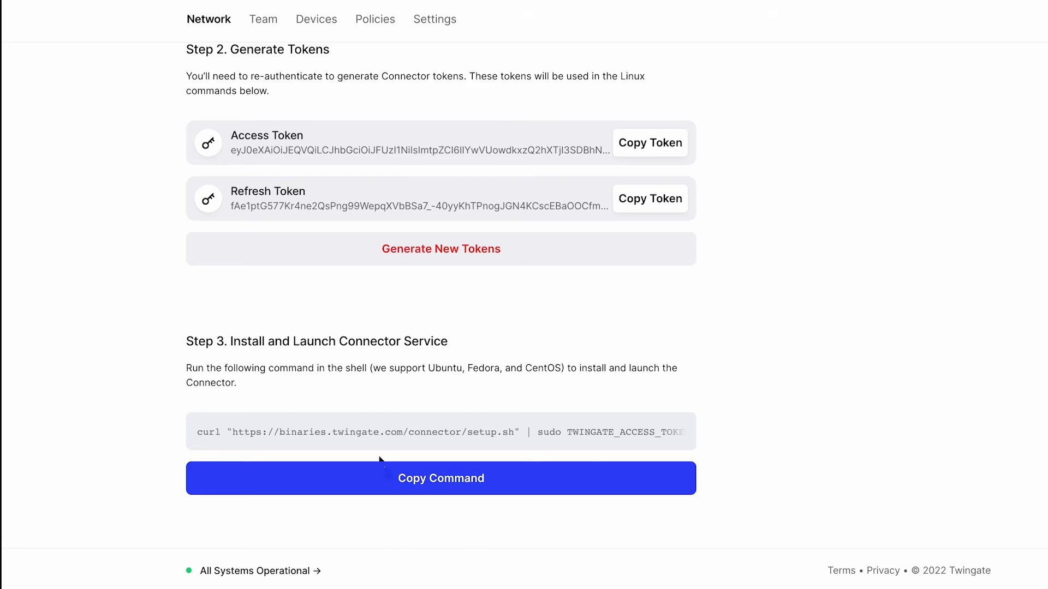
Step: Run Twingate's copied install command in the instance shell so armored-finch shows Connected
{"action": "left_click", "coordinate": [440, 478]}
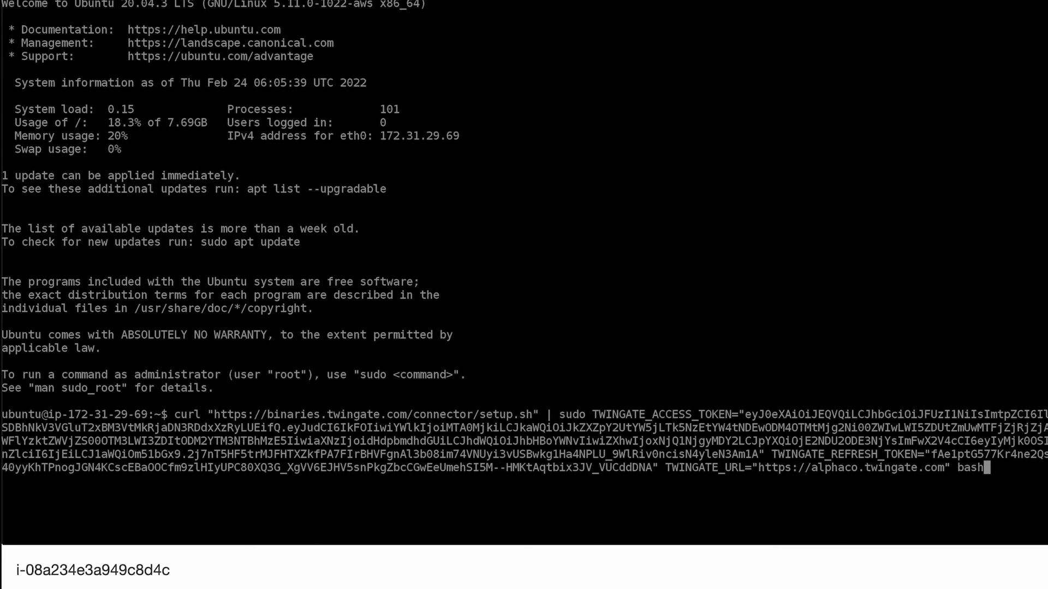
{"action": "key", "text": "Return"}
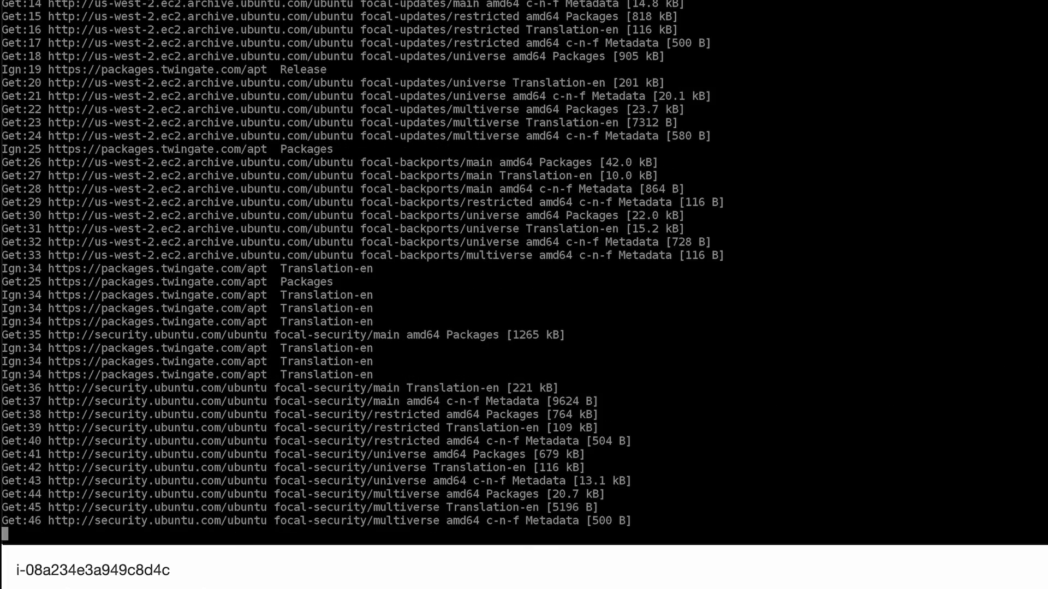
{"action": "left_click", "coordinate": [440, 478]}
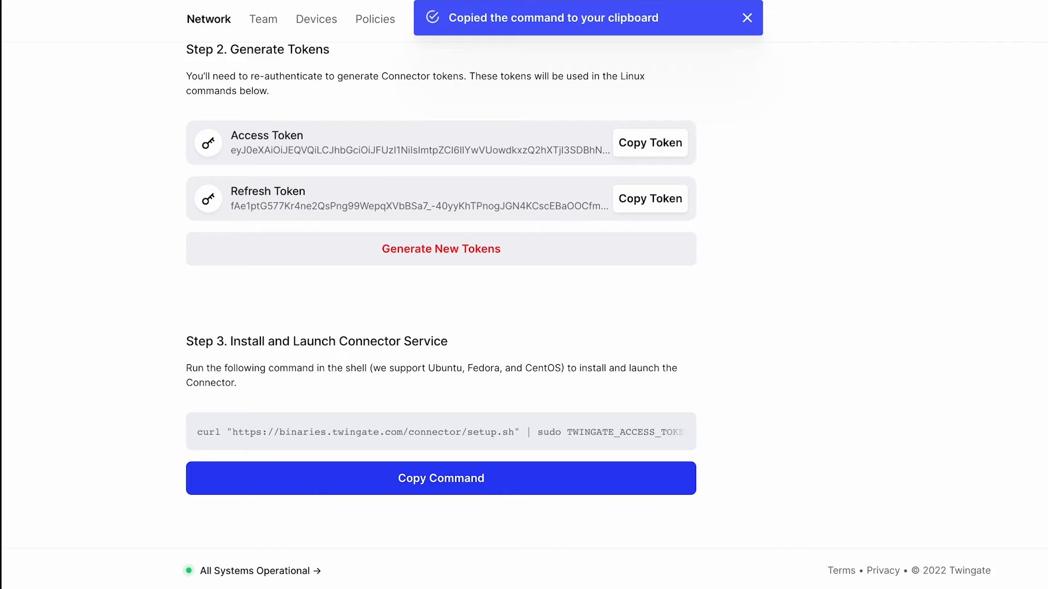
{"action": "scroll", "scroll_direction": "up", "scroll_amount": 3}
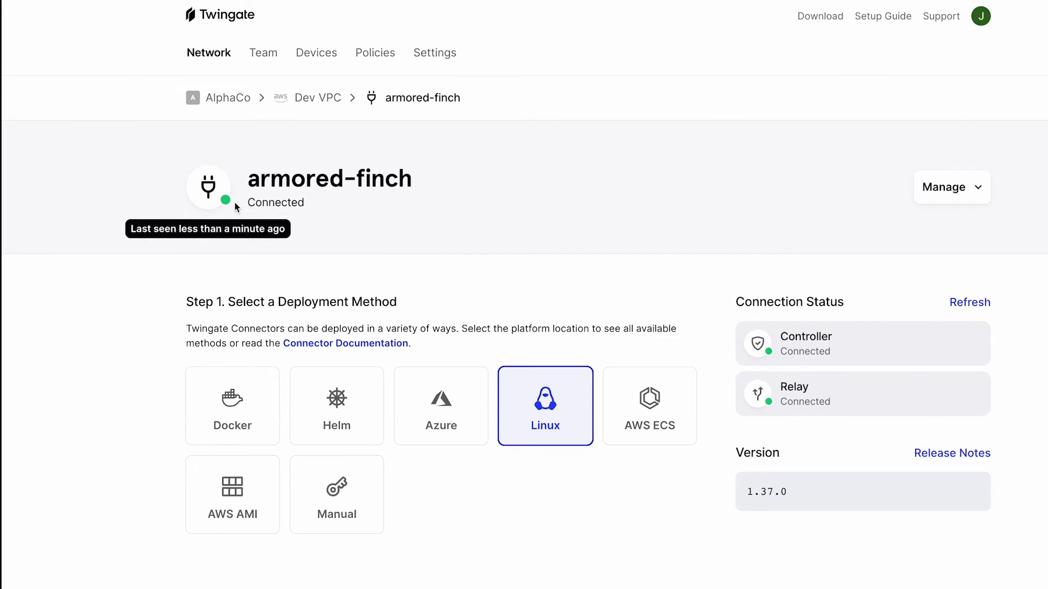
{"action": "mouse_move", "coordinate": [771, 413]}
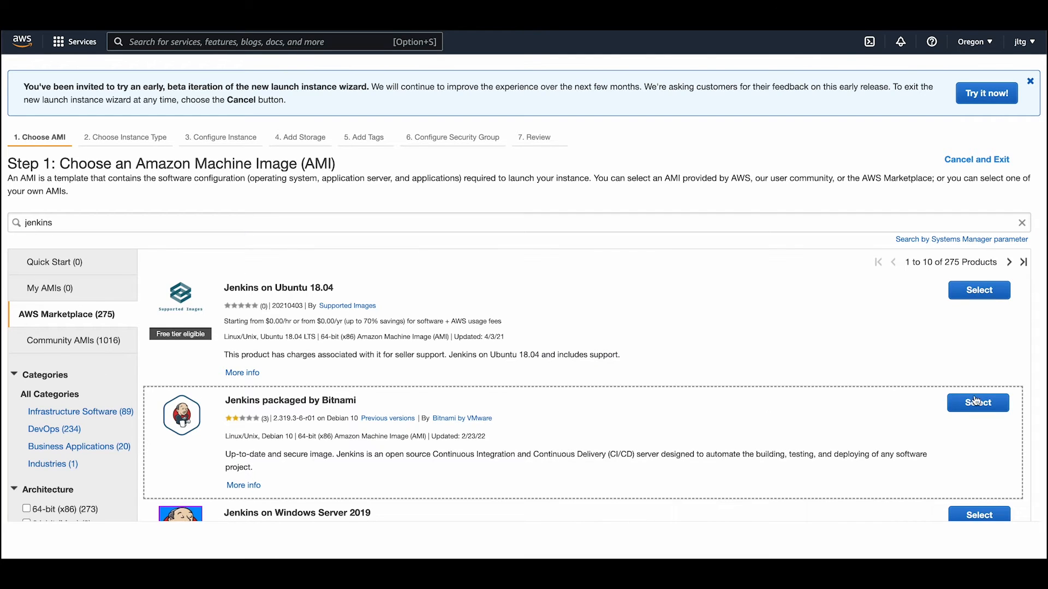
Step: Launch a Bitnami Jenkins t3a.small instance in subnet us-west-2b with no public IP
{"action": "left_click", "coordinate": [978, 402]}
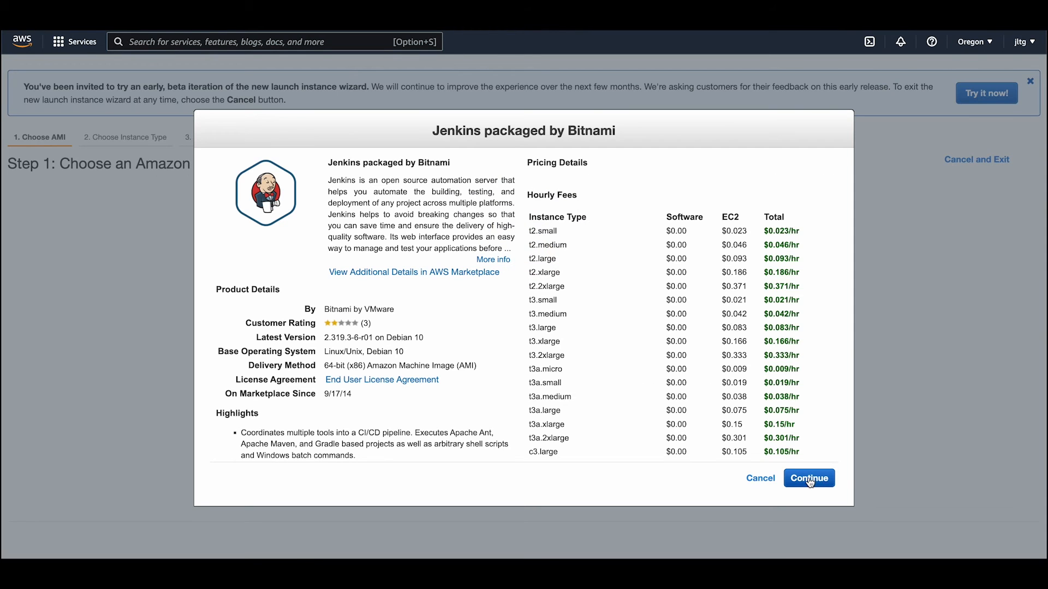
{"action": "left_click", "coordinate": [808, 478]}
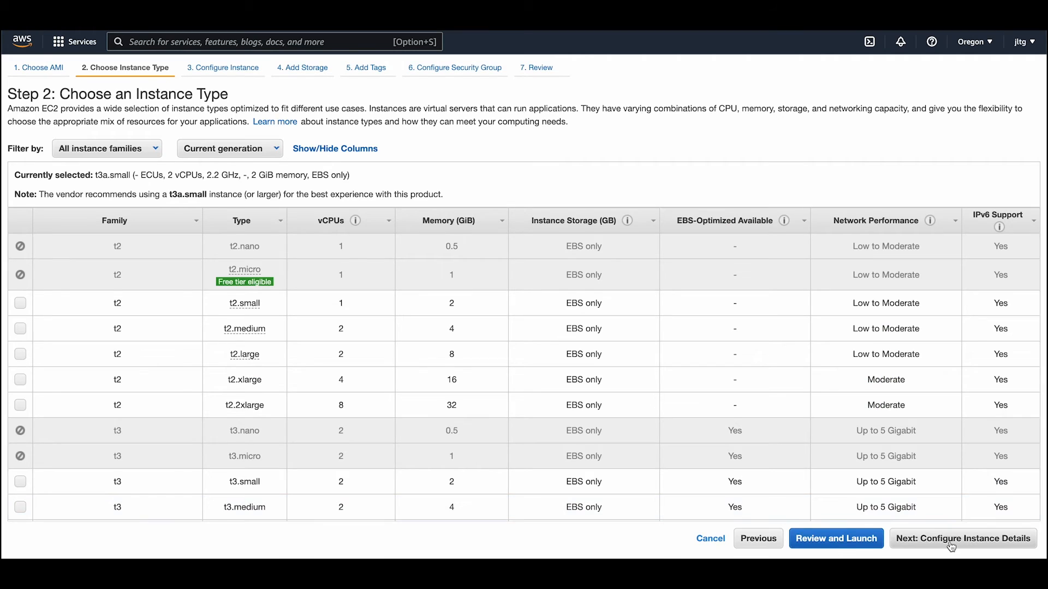
{"action": "left_click", "coordinate": [961, 538]}
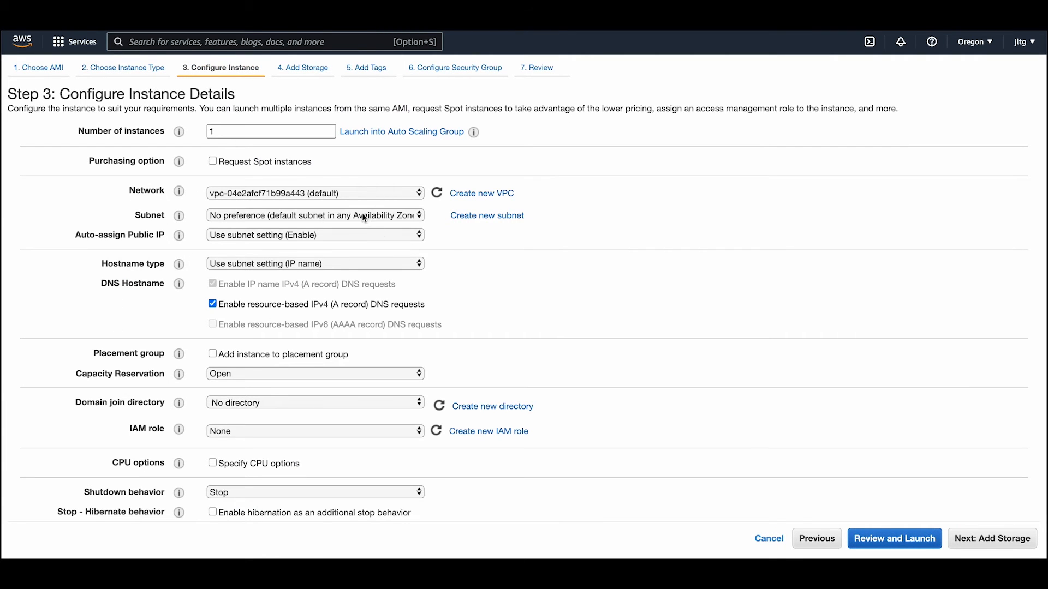
{"action": "left_click", "coordinate": [314, 215]}
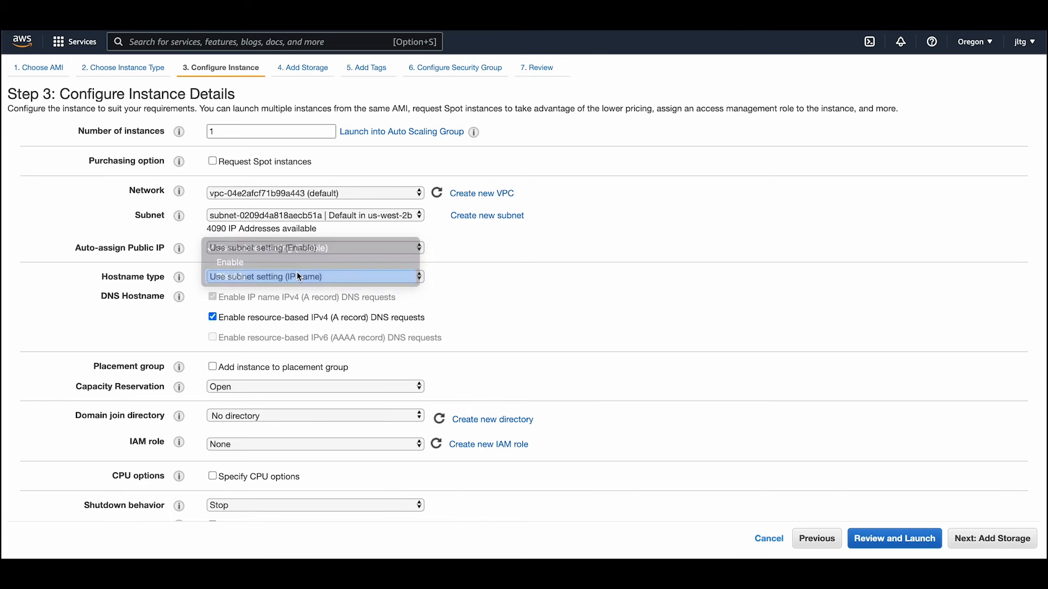
{"action": "left_click", "coordinate": [315, 248]}
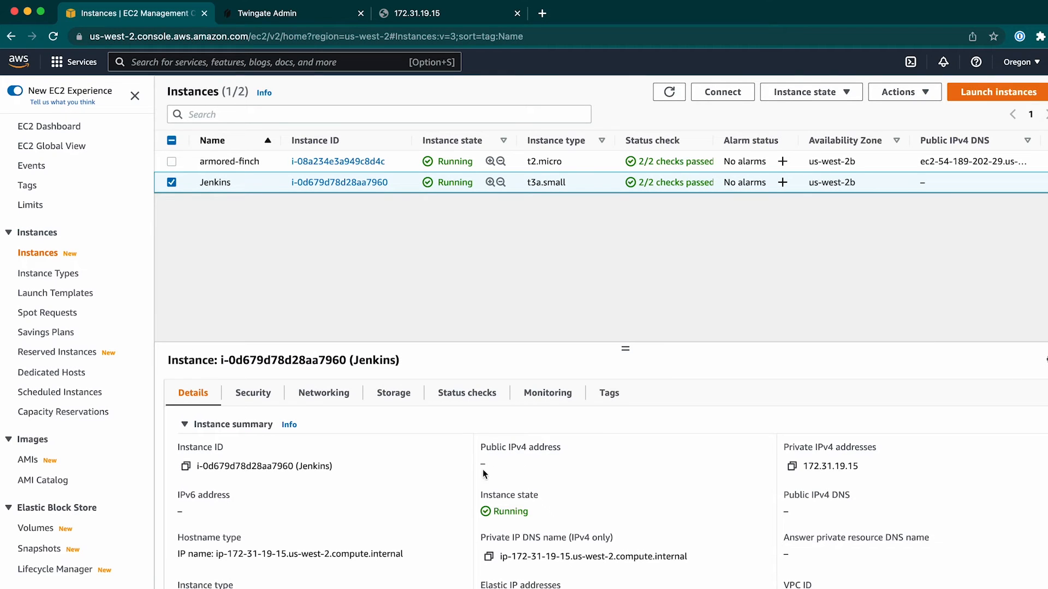
Step: Confirm 172.31.19.15 times out without Twingate, then return to the Dev VPC network
{"action": "left_click", "coordinate": [448, 13]}
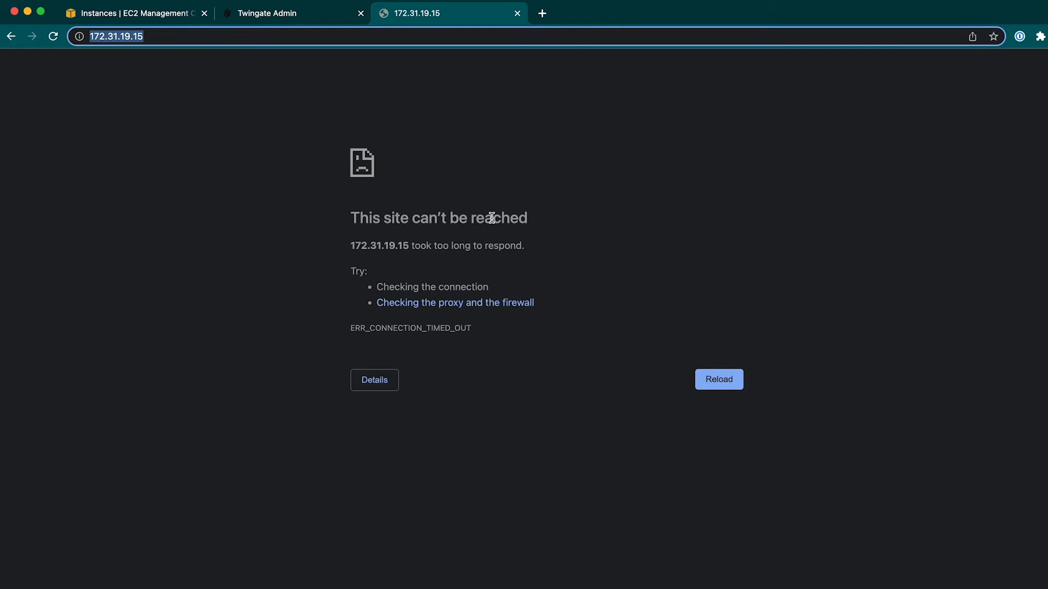
{"action": "mouse_move", "coordinate": [531, 222]}
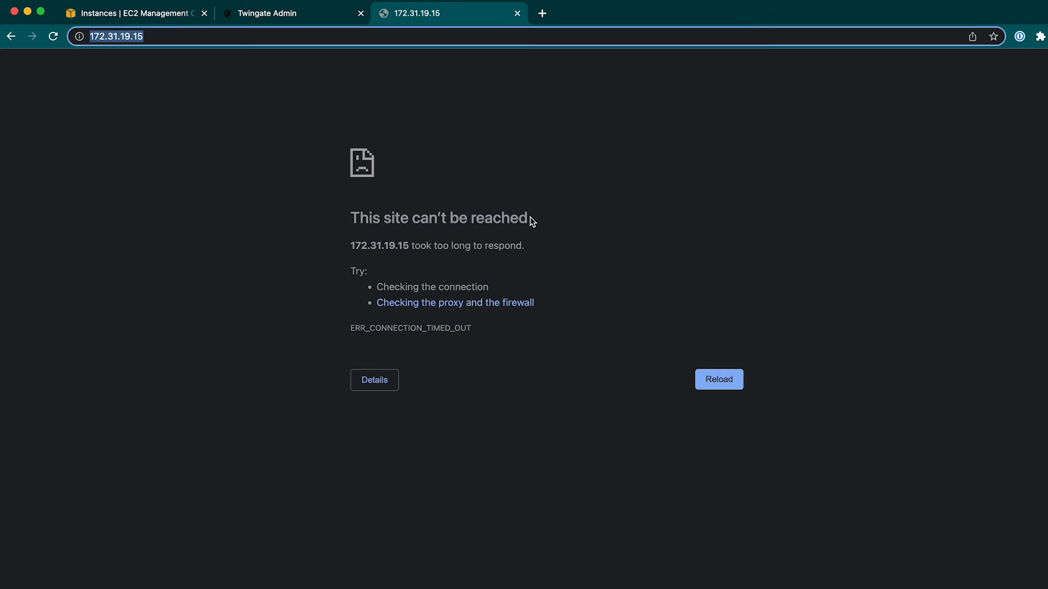
{"action": "left_click", "coordinate": [138, 13]}
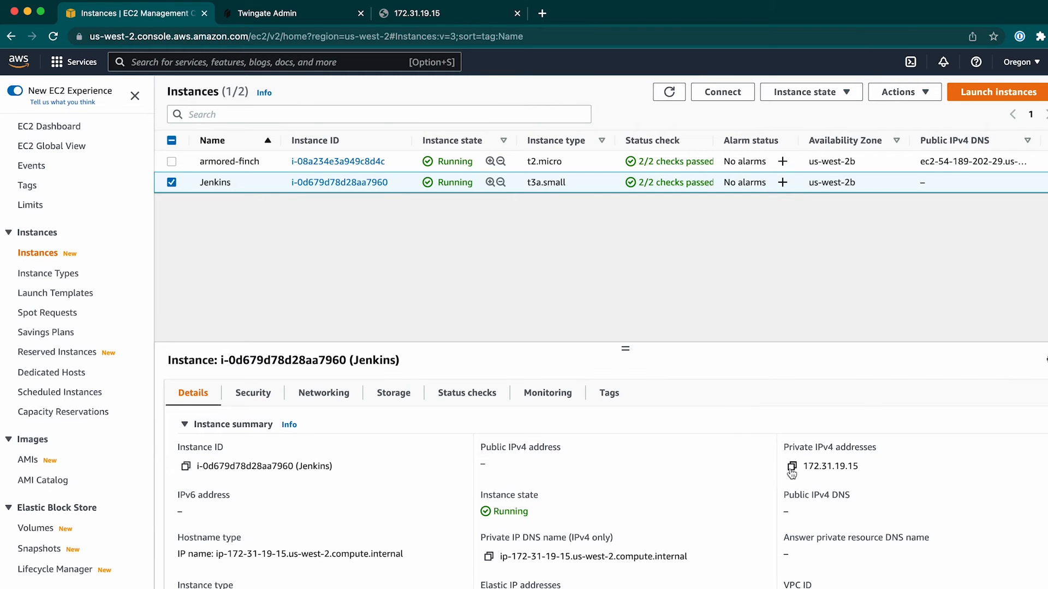
{"action": "left_click", "coordinate": [292, 13]}
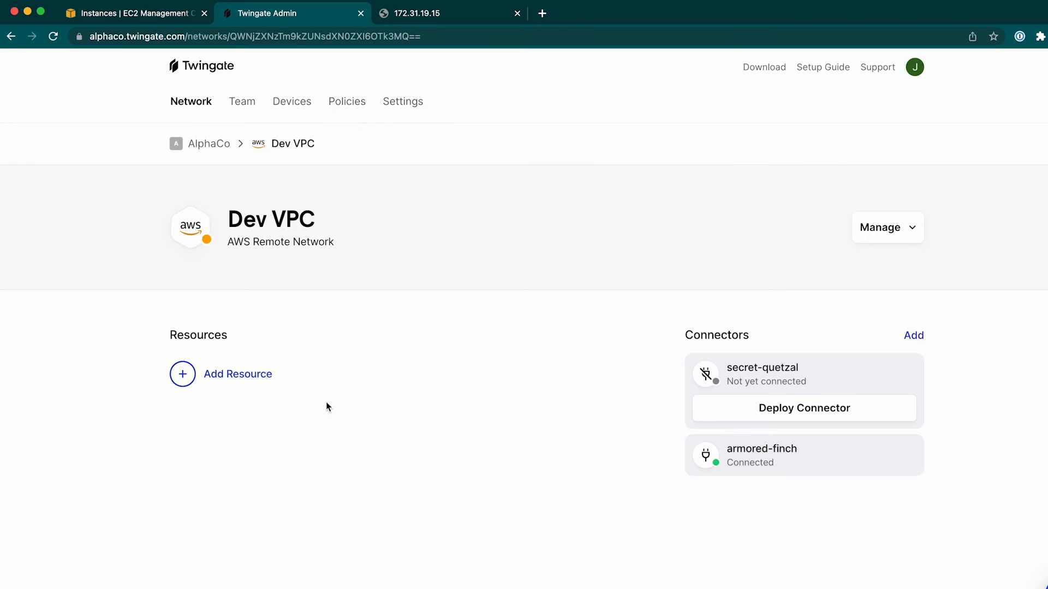
Step: Add a CIDR resource Jenkins at 172.31.19.15 to Dev VPC with Everyone access
{"action": "left_click", "coordinate": [237, 373]}
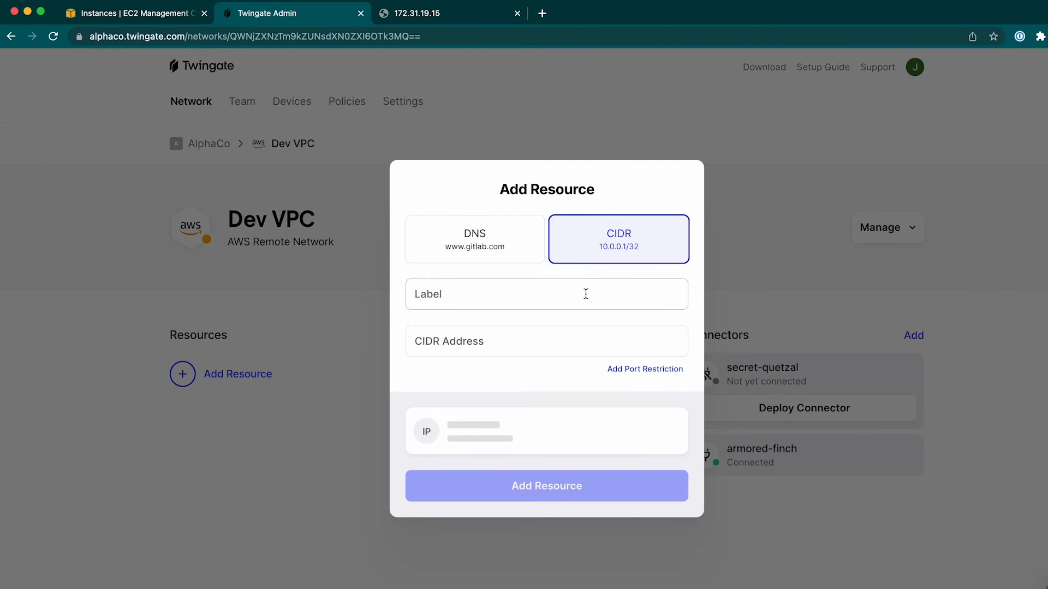
{"action": "type", "text": "Jenkins"}
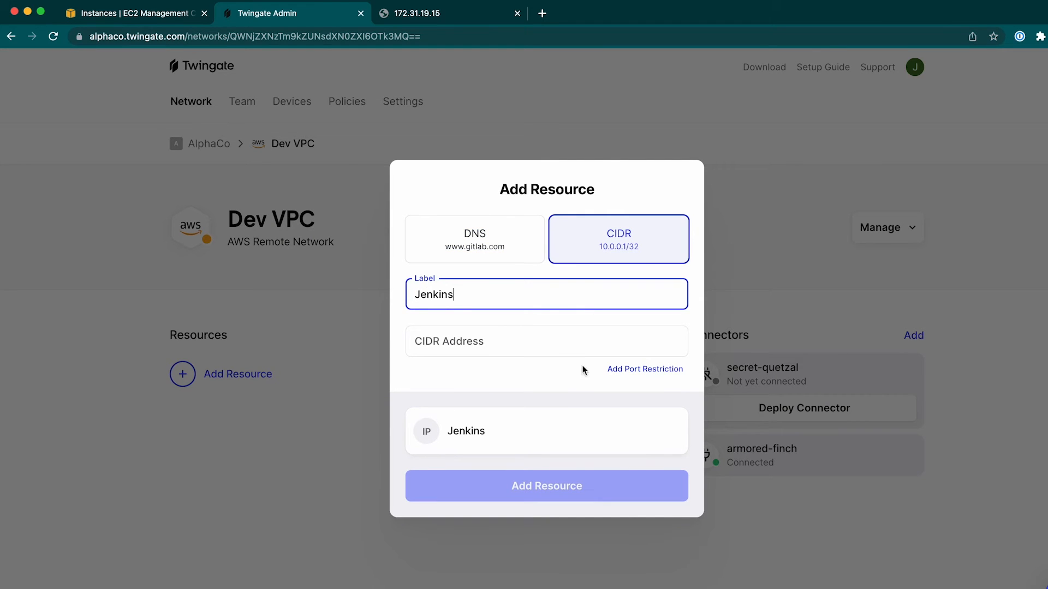
{"action": "left_click", "coordinate": [546, 486]}
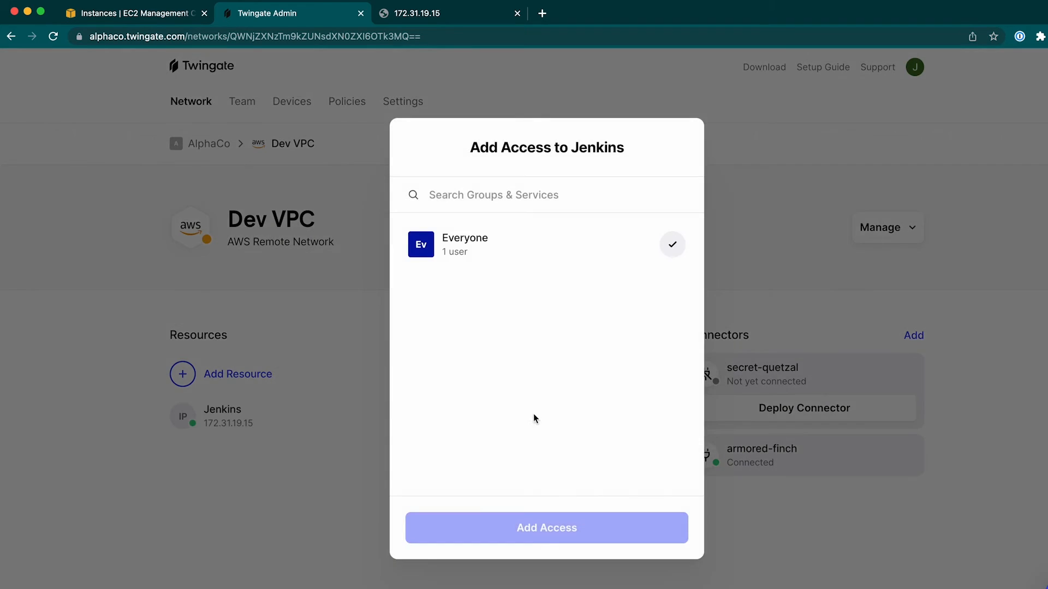
{"action": "left_click", "coordinate": [546, 527]}
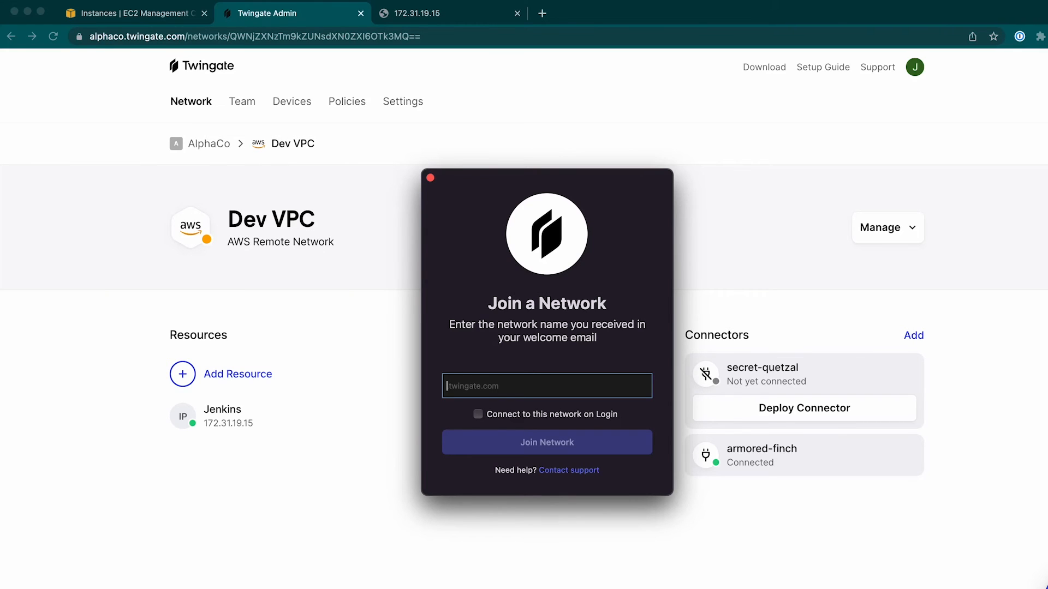
Step: Join alphaco, sign in, and reach the Jenkins sign-in page at 172.31.19.15 via Twingate
{"action": "type", "text": "alphaco"}
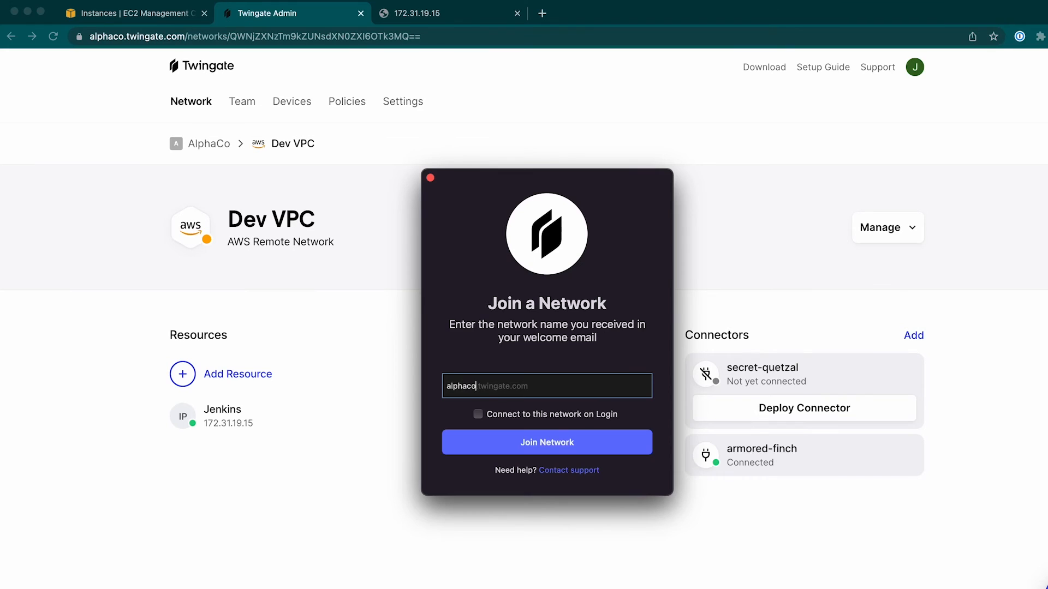
{"action": "left_click", "coordinate": [546, 443]}
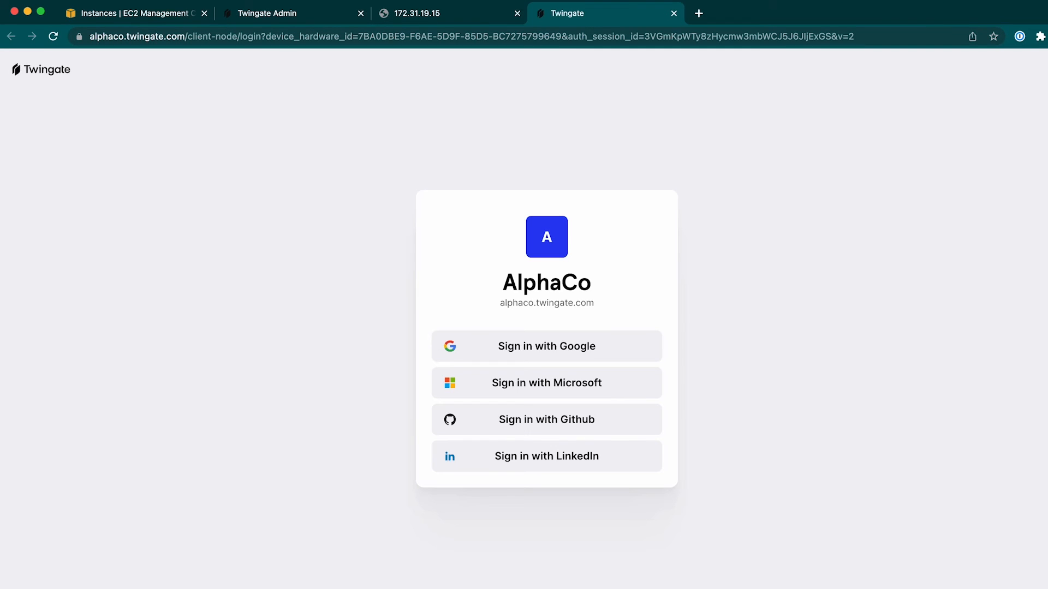
{"action": "left_click", "coordinate": [546, 346]}
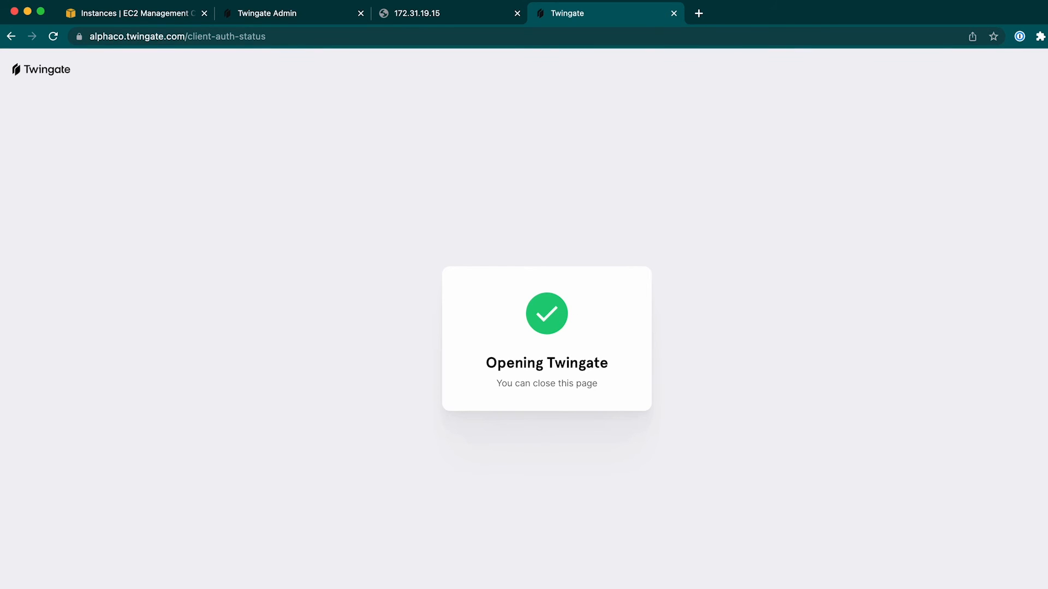
{"action": "mouse_move", "coordinate": [695, 57]}
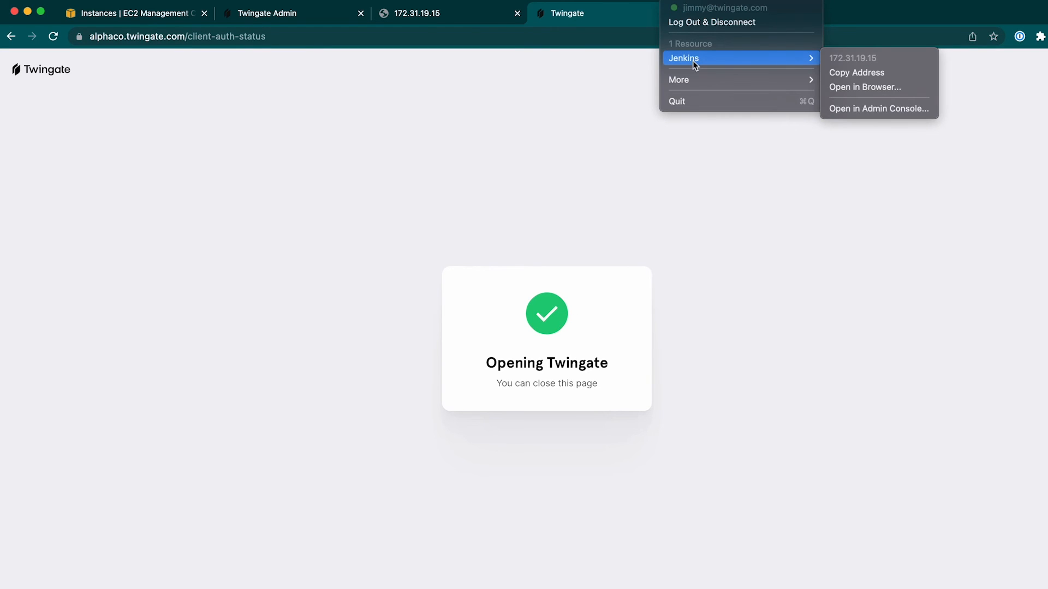
{"action": "mouse_move", "coordinate": [792, 67]}
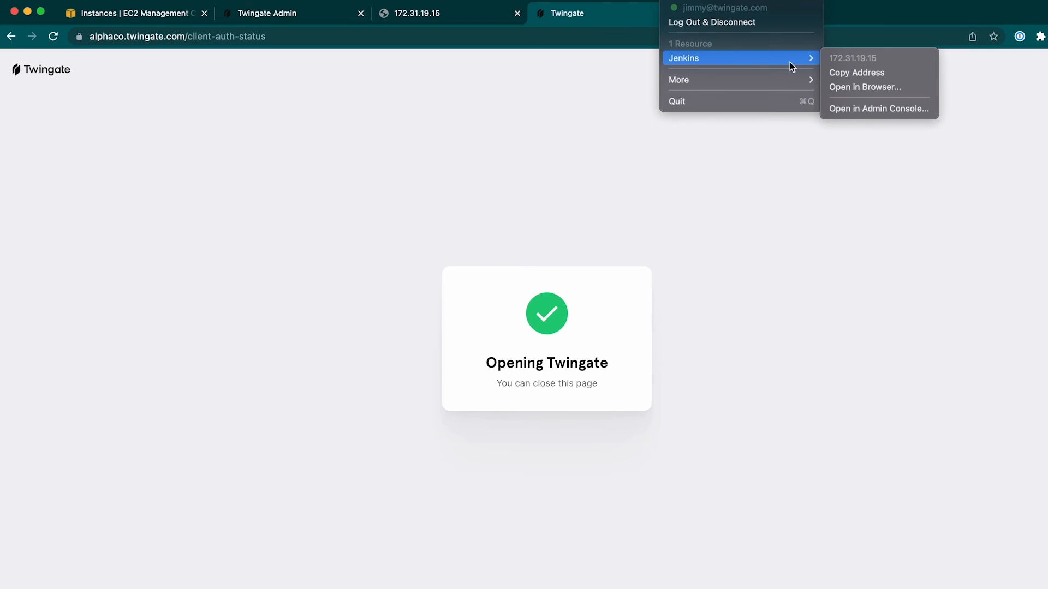
{"action": "left_click", "coordinate": [866, 87]}
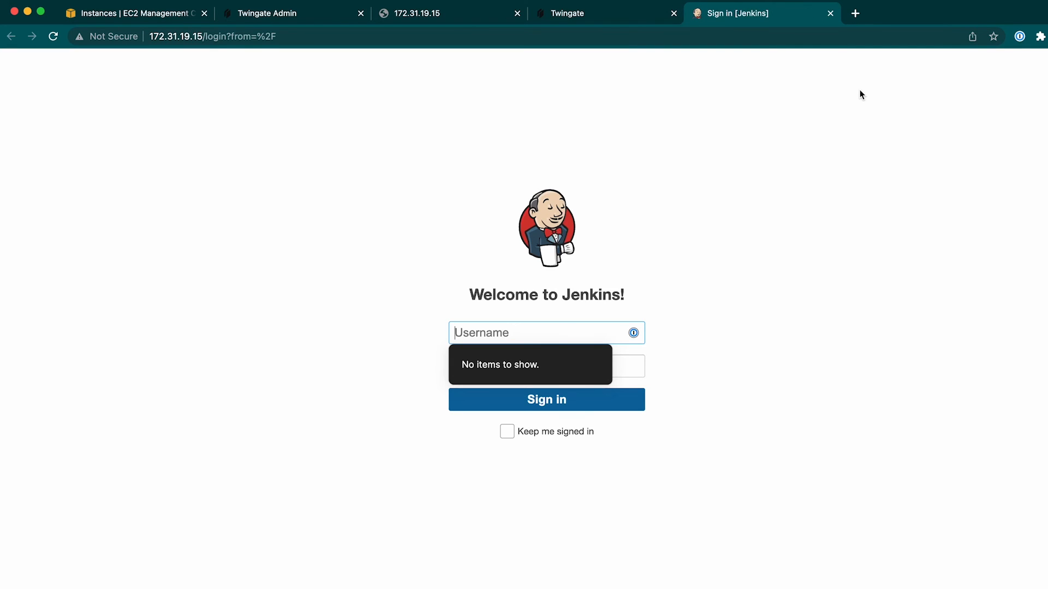
{"action": "mouse_move", "coordinate": [706, 85]}
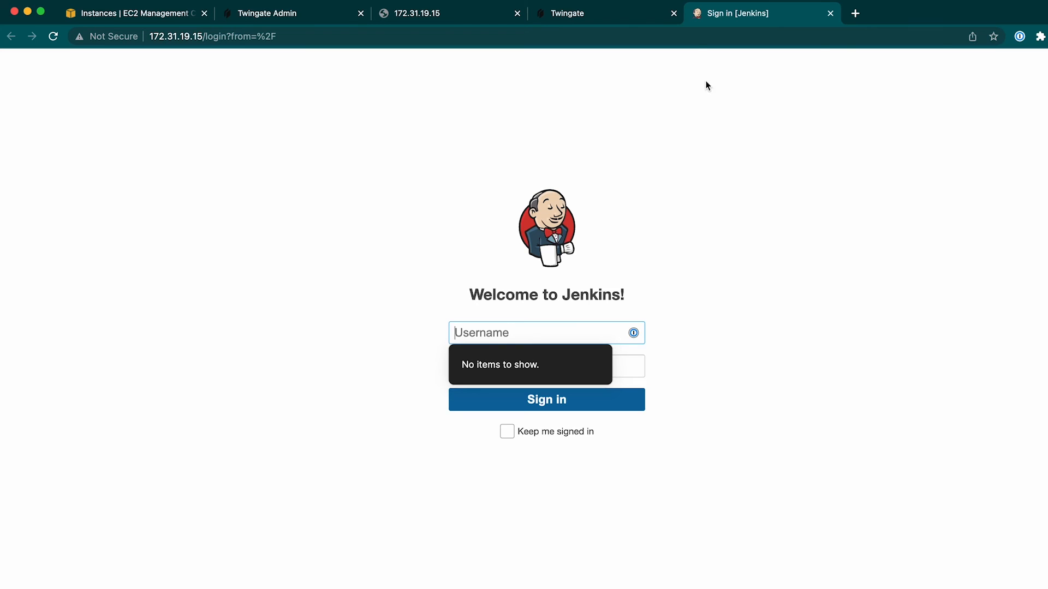
{"action": "left_click", "coordinate": [292, 13]}
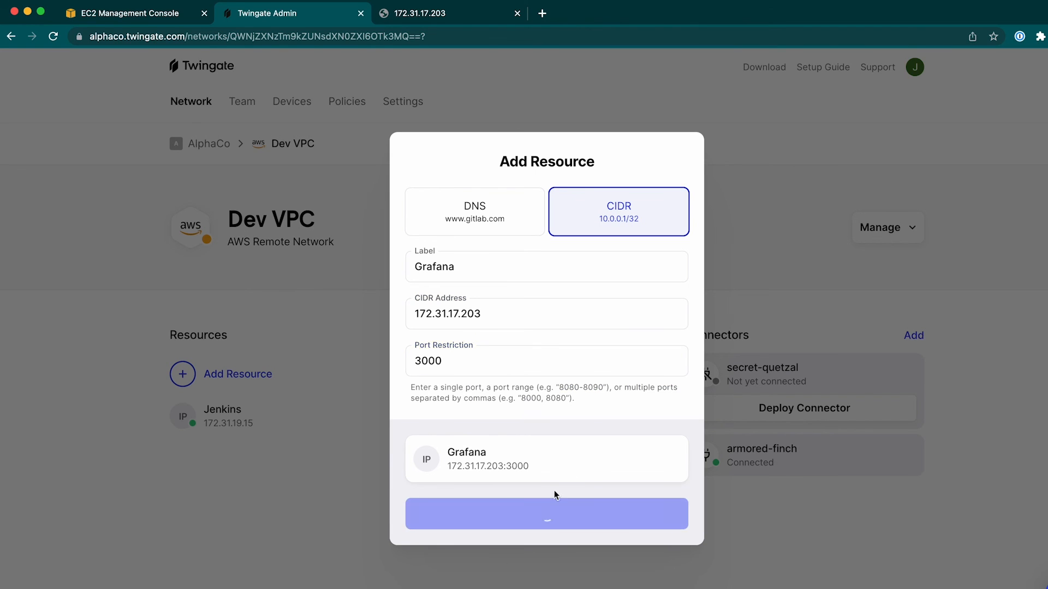
Step: Add Grafana at 172.31.17.203 port 3000 with Everyone access and load its login page
{"action": "left_click", "coordinate": [546, 514]}
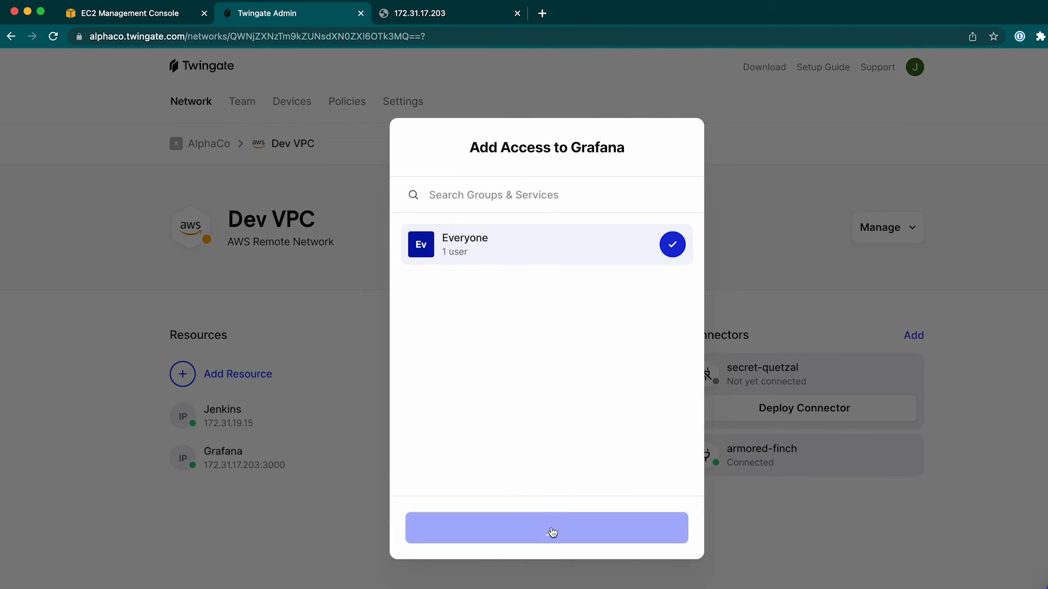
{"action": "left_click", "coordinate": [127, 13]}
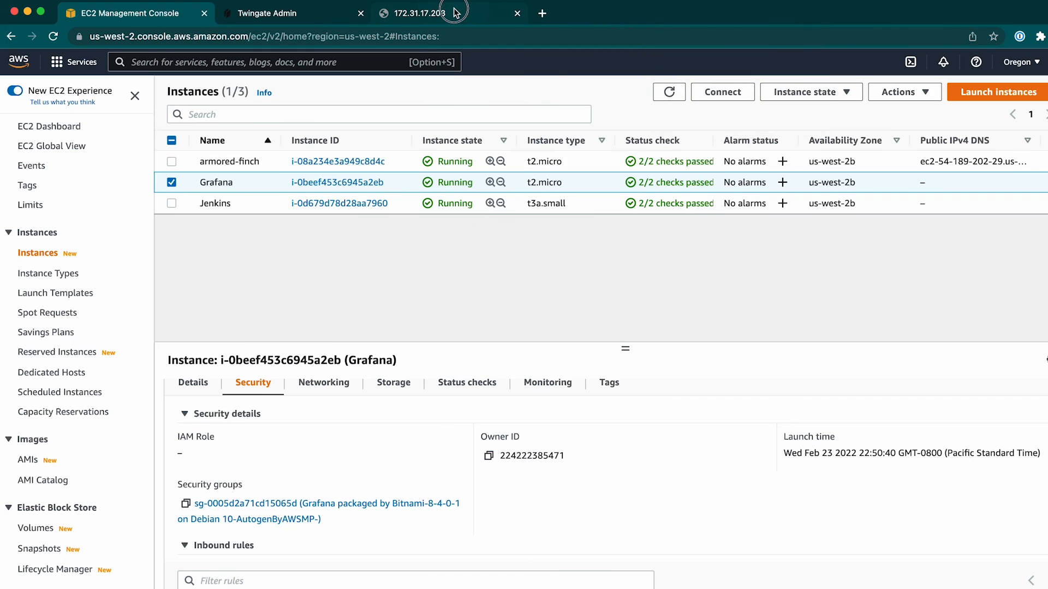
{"action": "left_click", "coordinate": [418, 13]}
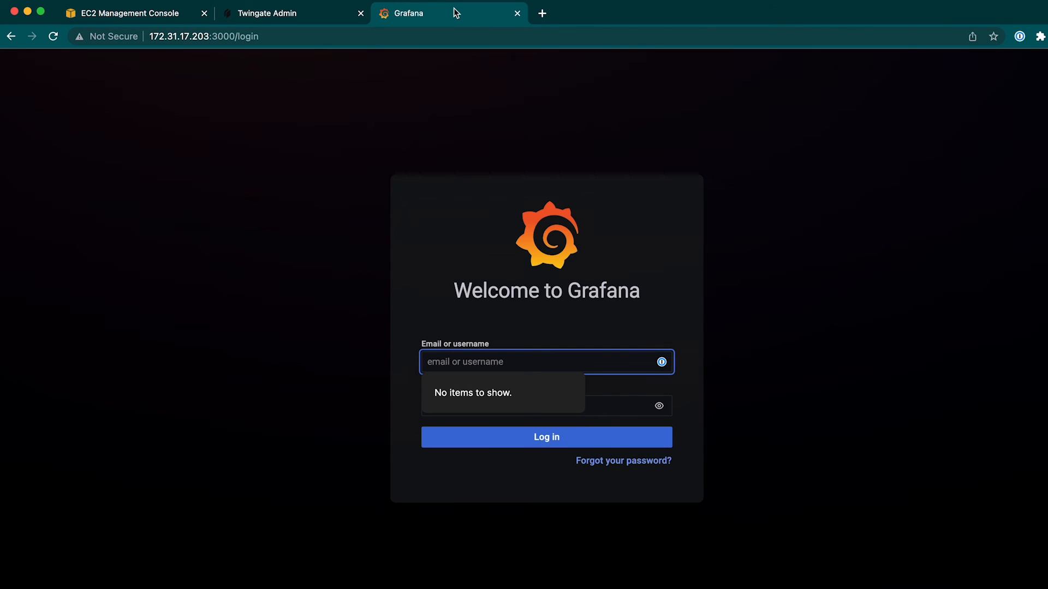